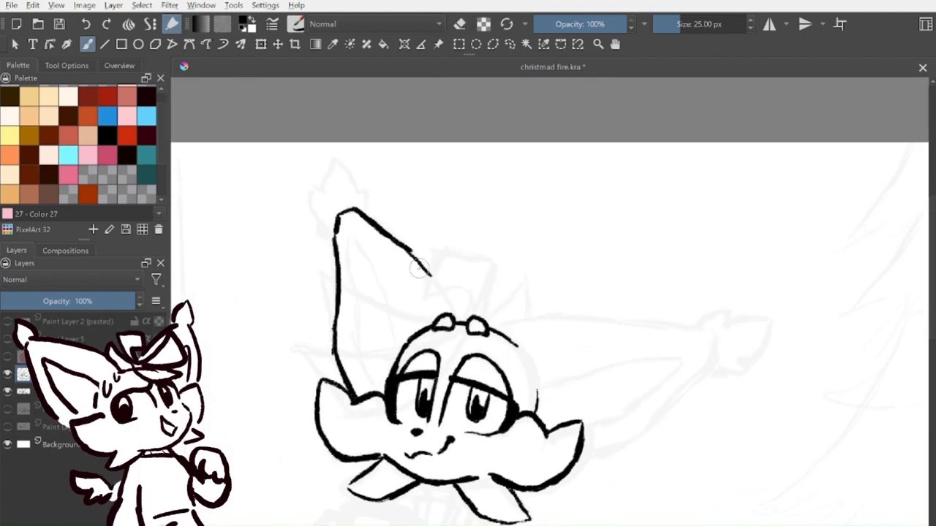
Ink the black outline of the fox's tall ear over the sketch
left_click_drag(504, 329, 702, 359)
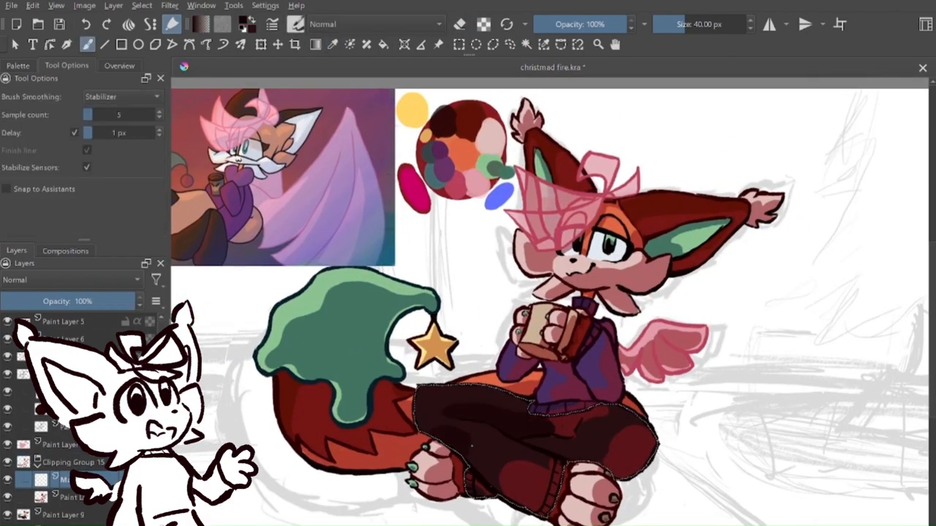
Begin painting darker fold shadows on the fox's trousers
left_click(331, 44)
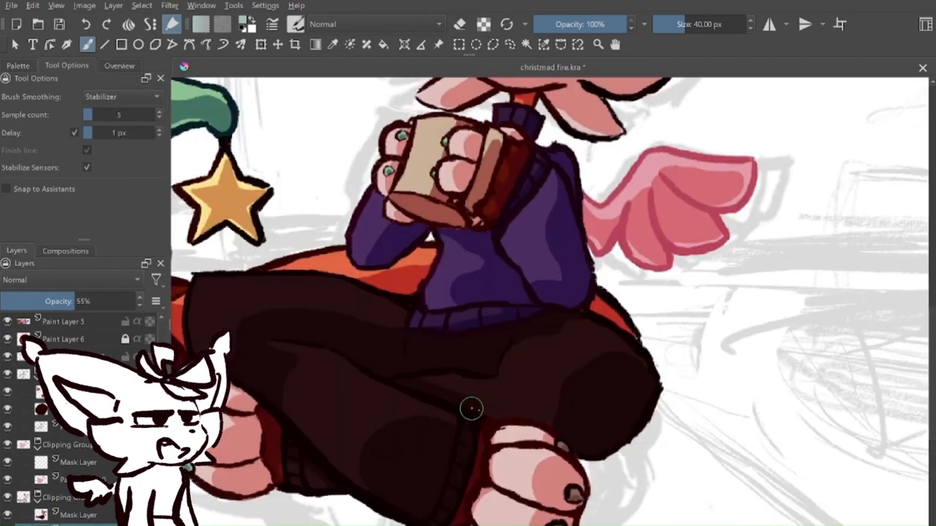
scroll("down", 3)
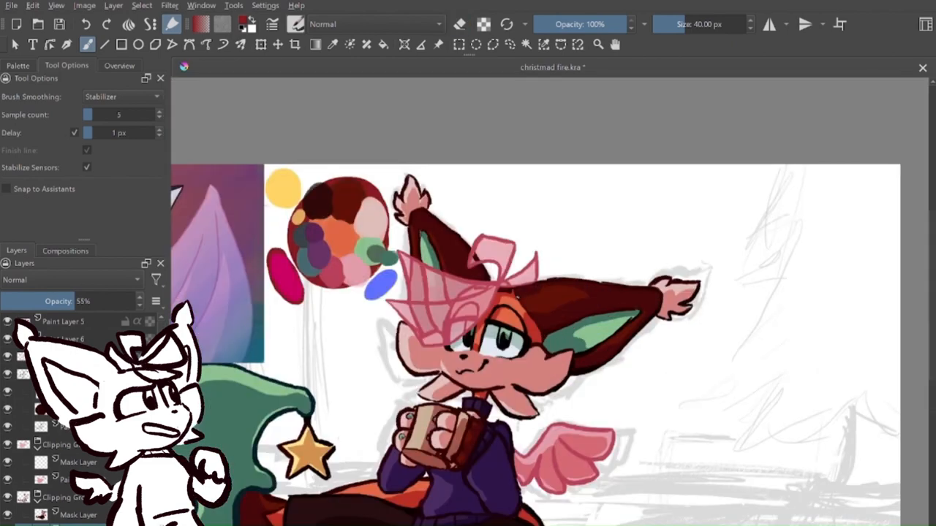
scroll("down", 3)
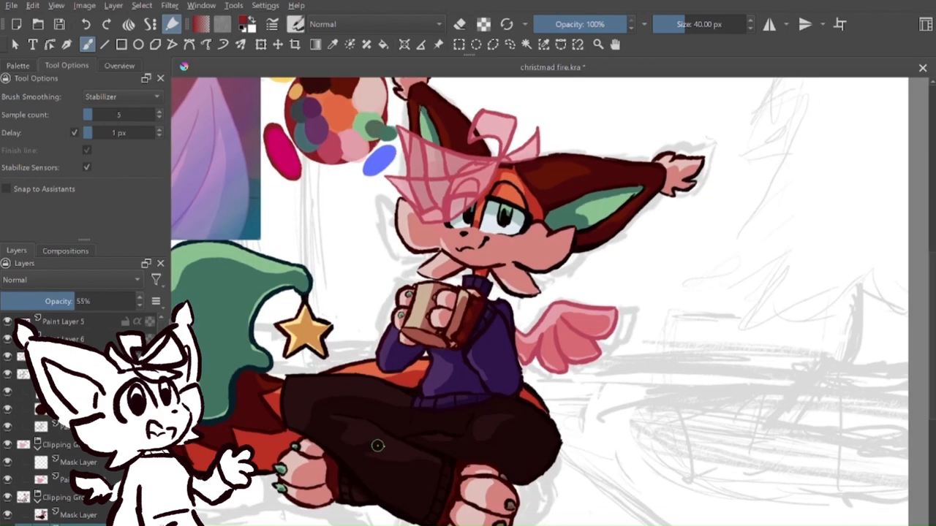